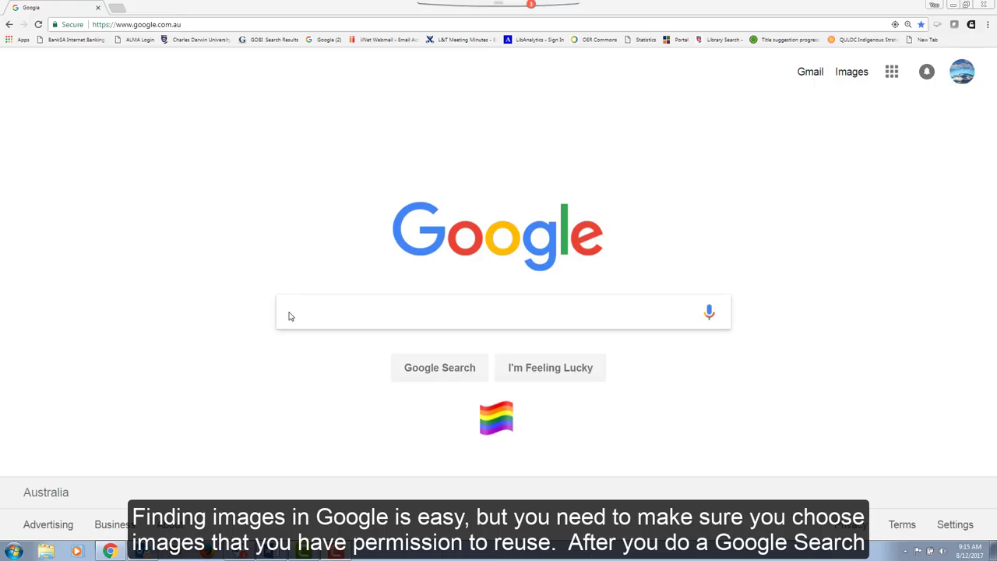
Search Google for 'bear' and show the image results
{"action": "type", "text": "bear"}
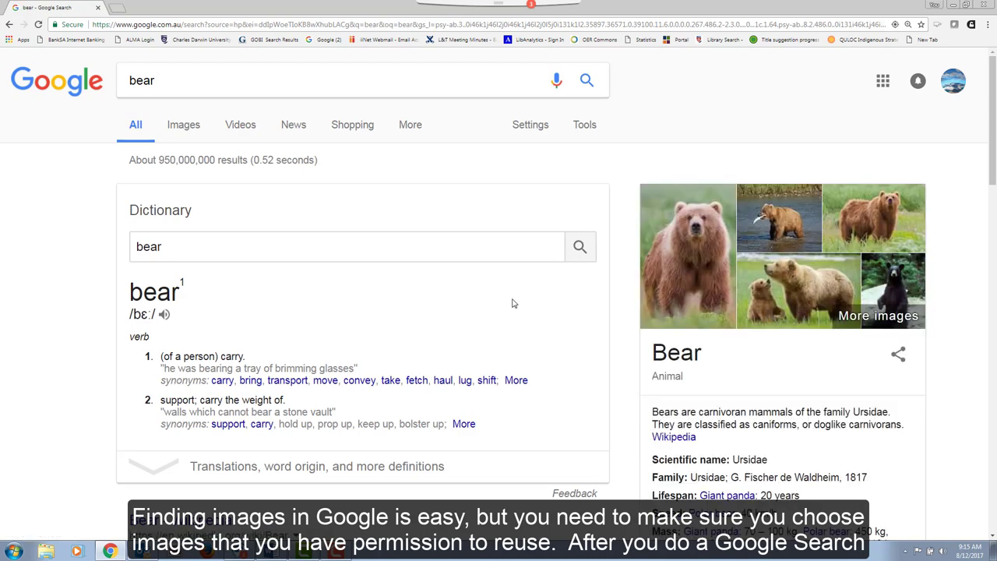
{"action": "left_click", "coordinate": [183, 125]}
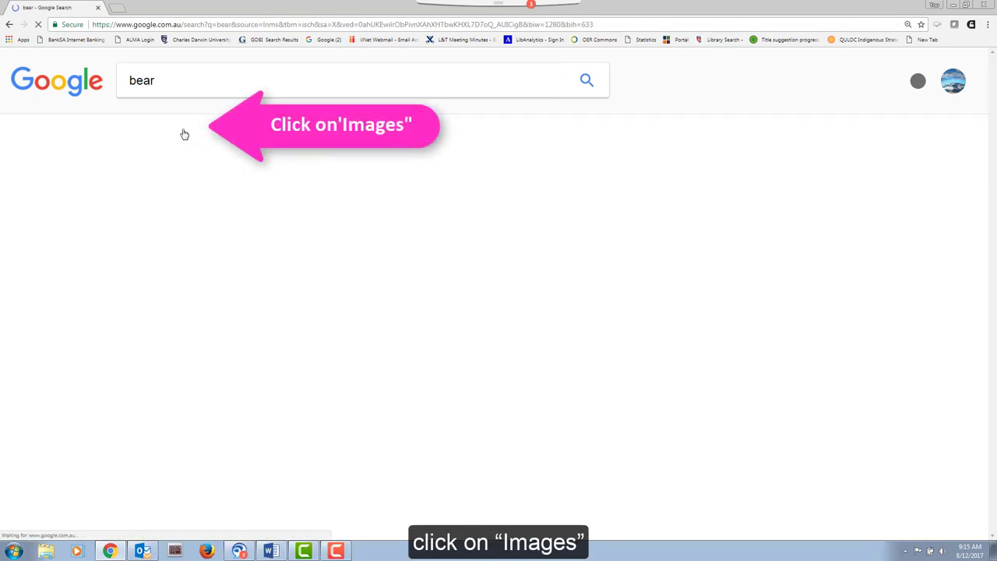
Filter the bear image results to those labeled for reuse
{"action": "left_click", "coordinate": [182, 124]}
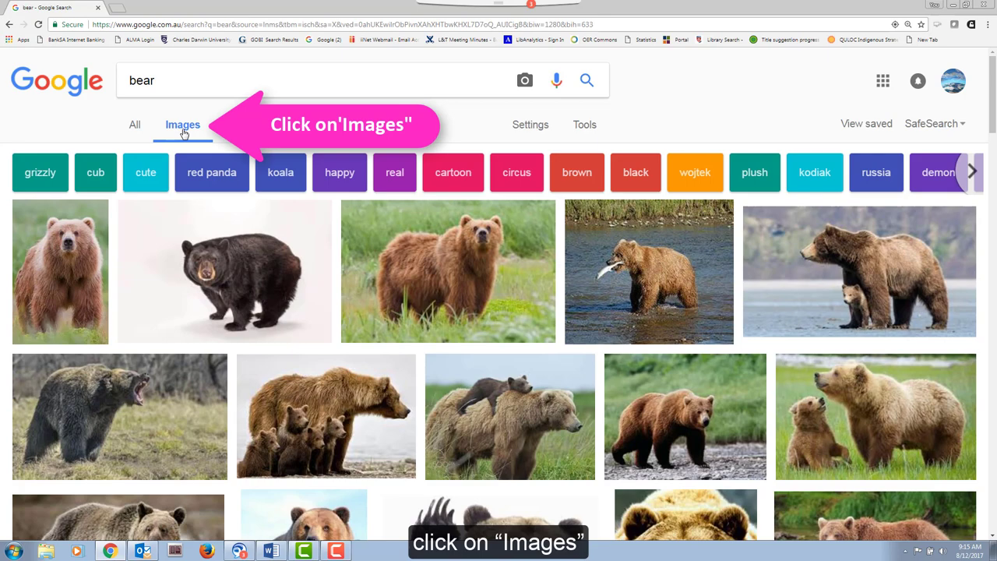
{"action": "left_click", "coordinate": [183, 125]}
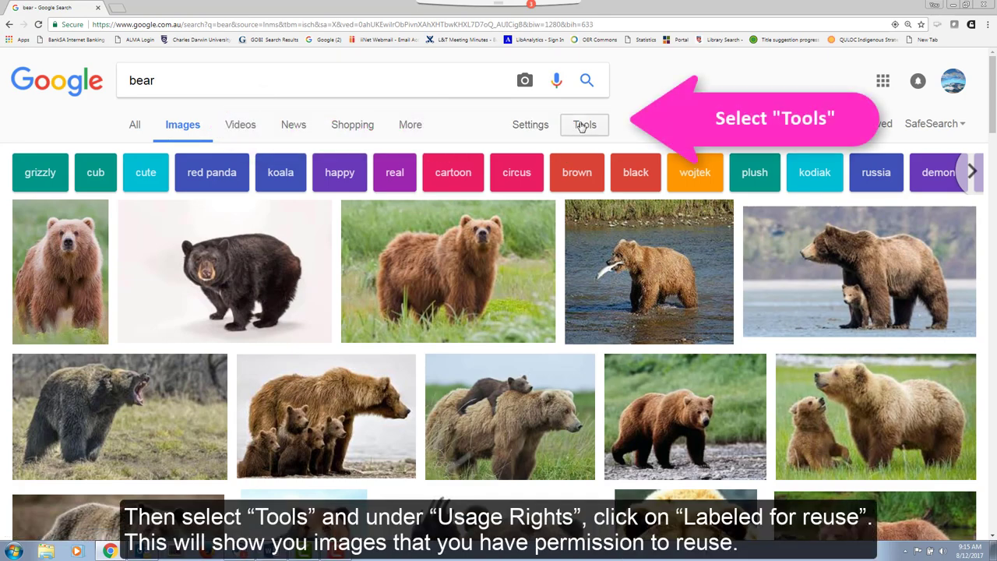
{"action": "left_click", "coordinate": [585, 125]}
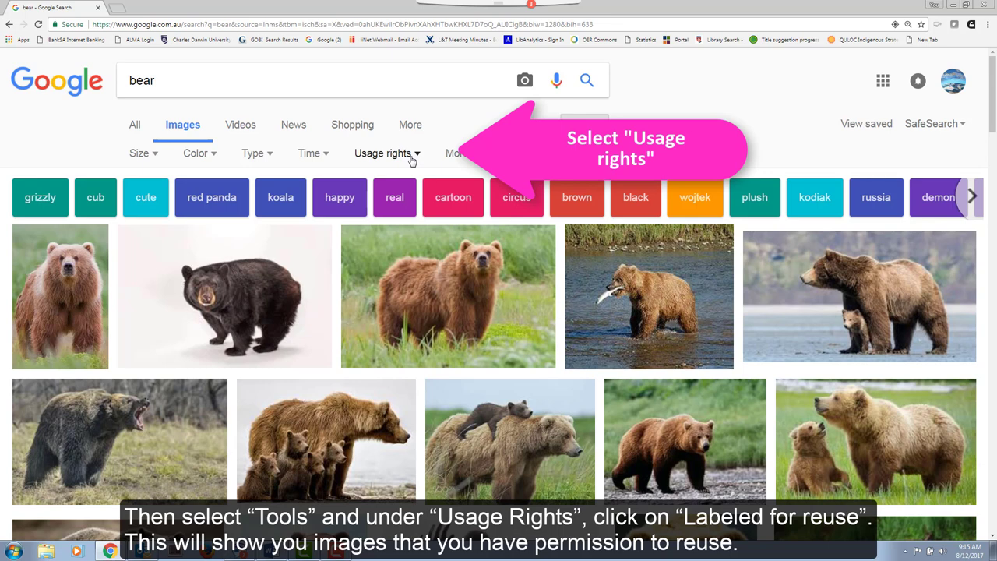
{"action": "left_click", "coordinate": [382, 153]}
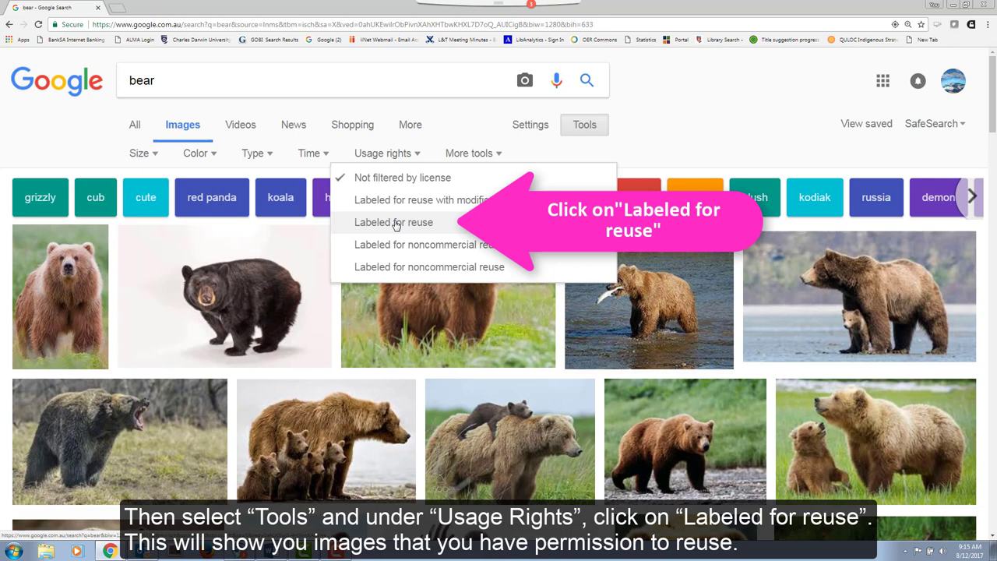
{"action": "left_click", "coordinate": [393, 222]}
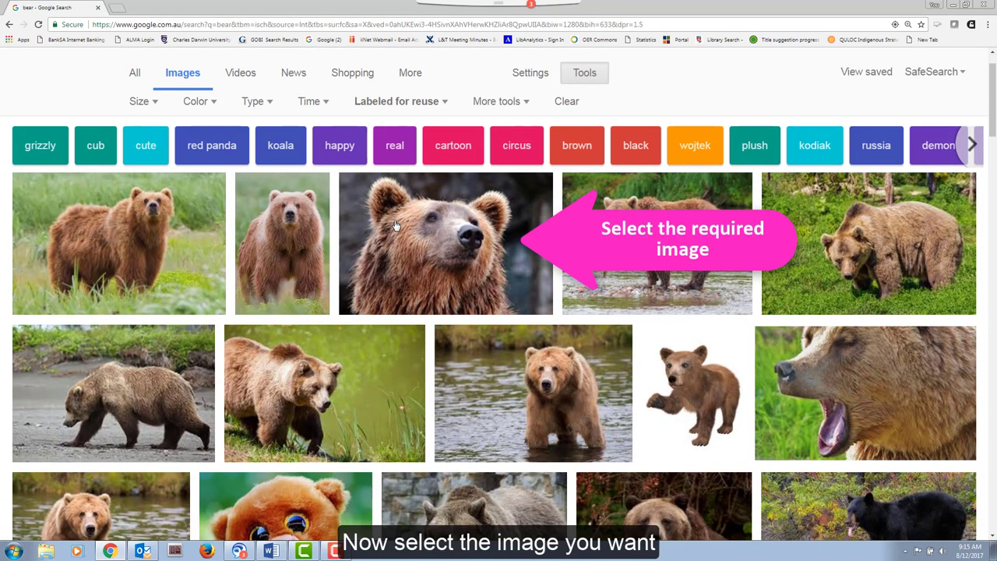
Preview the close-up brown bear photo and visit its Pexels source page
{"action": "left_click", "coordinate": [446, 243]}
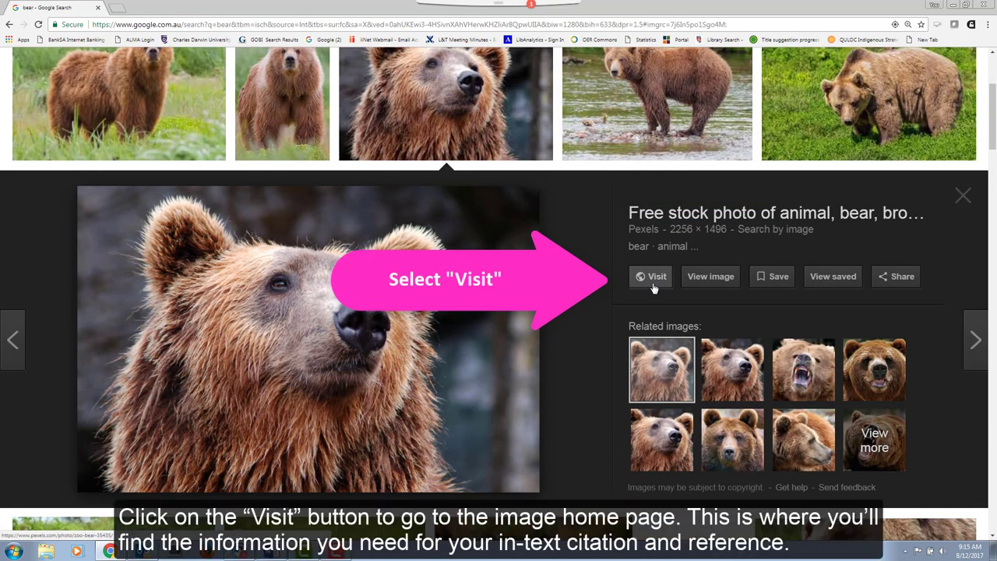
{"action": "left_click", "coordinate": [652, 275]}
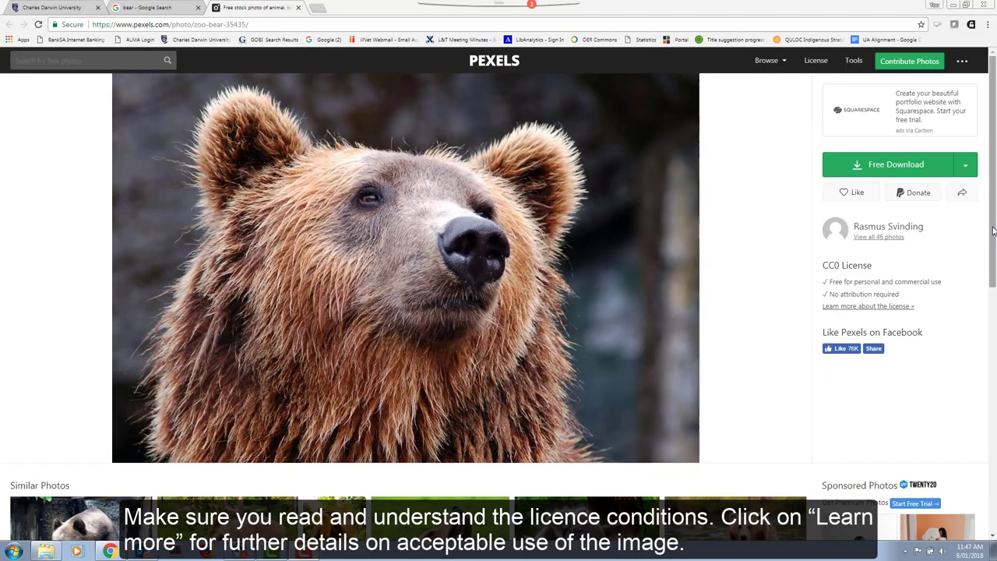
{"action": "scroll", "scroll_direction": "down", "scroll_amount": 3}
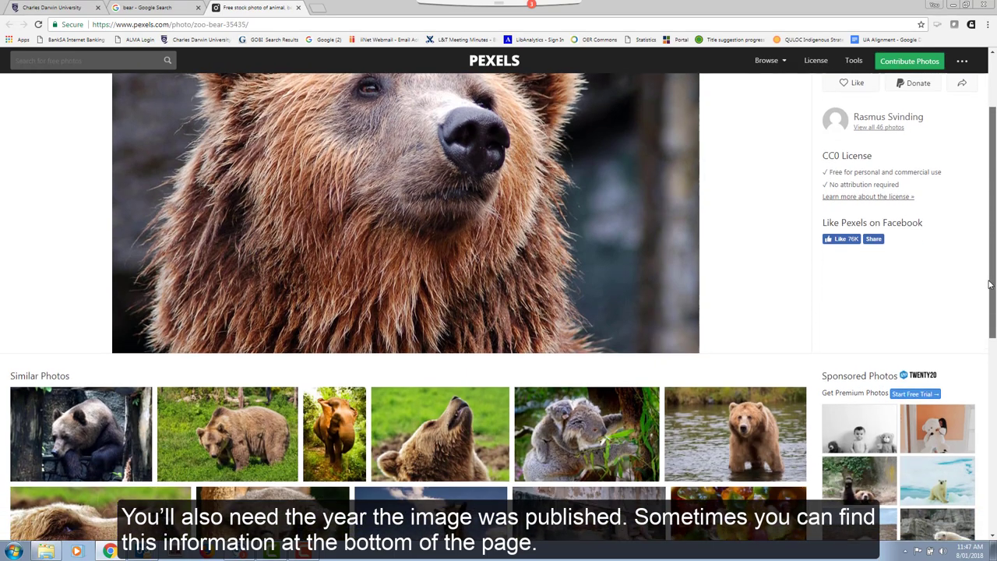
{"action": "scroll", "scroll_direction": "down", "scroll_amount": 3}
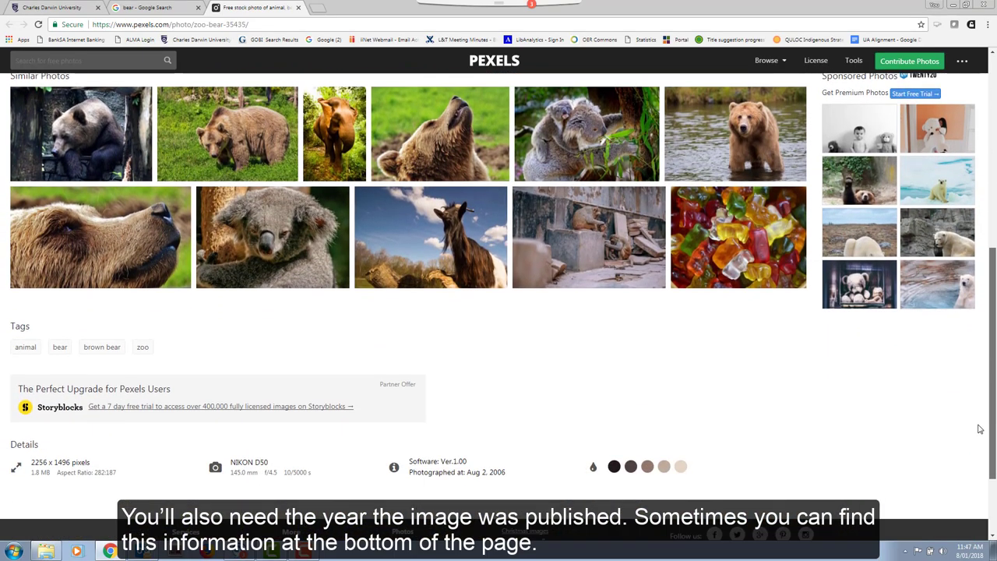
{"action": "scroll", "scroll_direction": "down", "scroll_amount": 3}
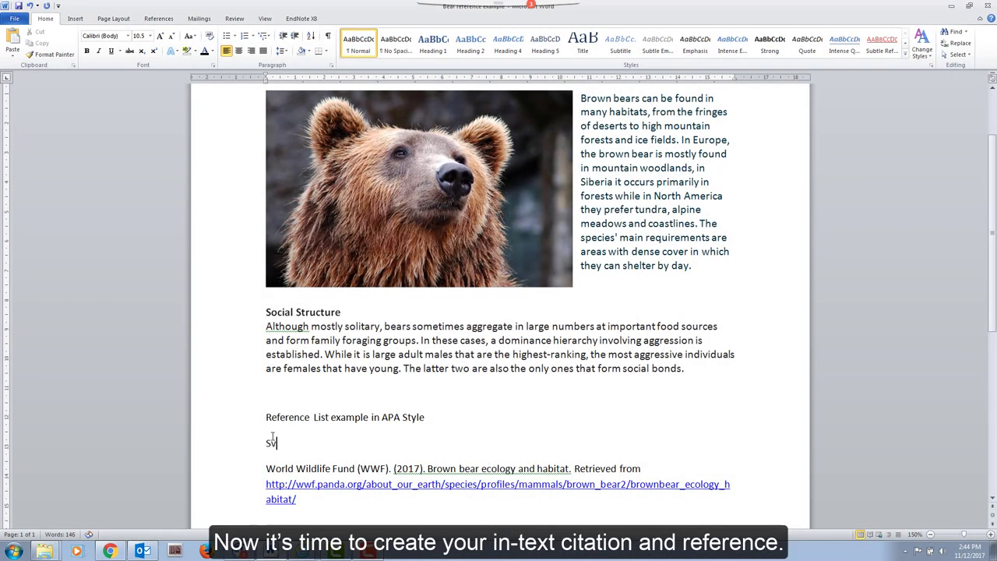
Type the reference 'Svinding, R. (2006). [Brown bear]' above the WWF entry
{"action": "type", "text": "Svinding, r"}
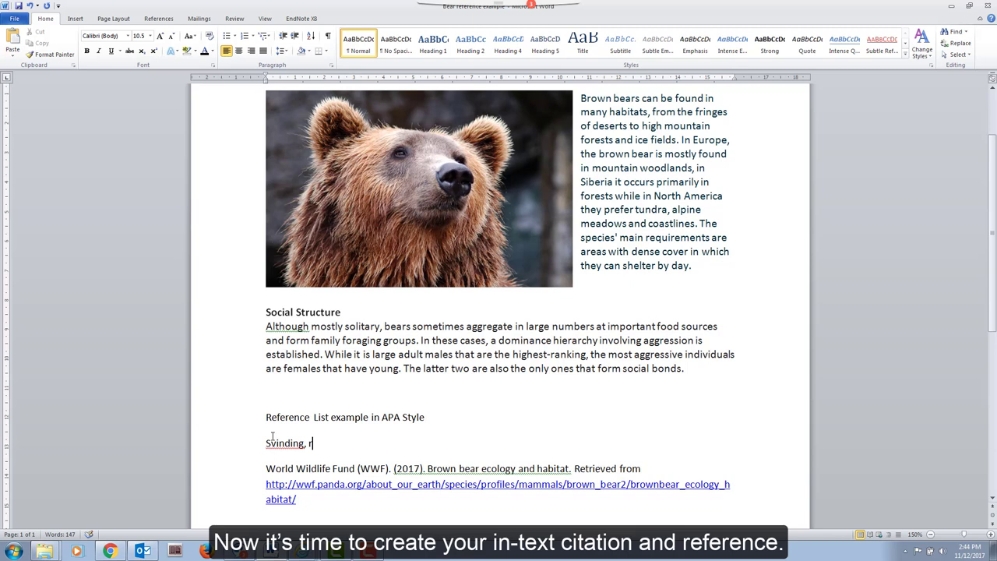
{"action": "type", "text": "."}
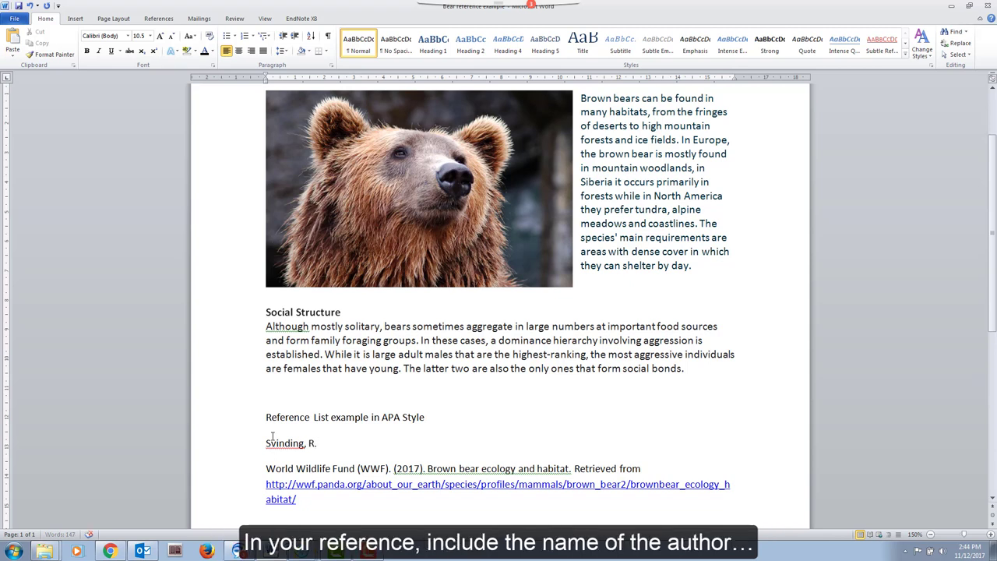
{"action": "type", "text": "(2006)"}
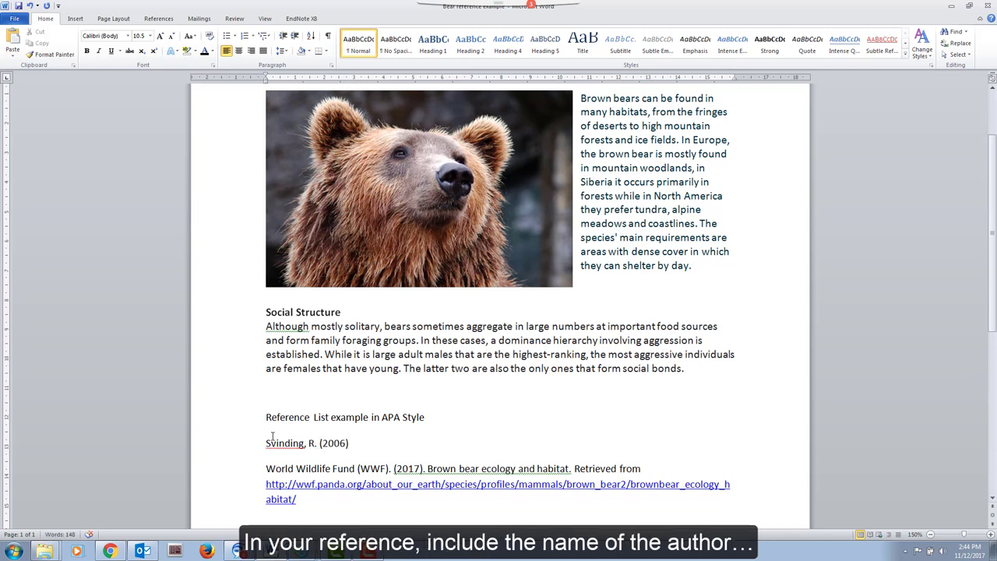
{"action": "type", "text": "."}
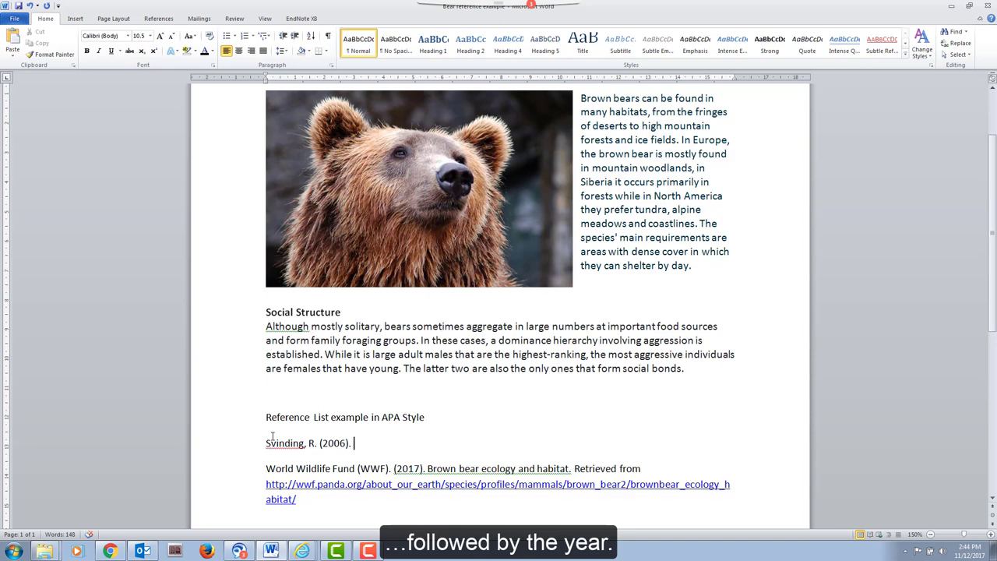
{"action": "type", "text": "[Brown bear"}
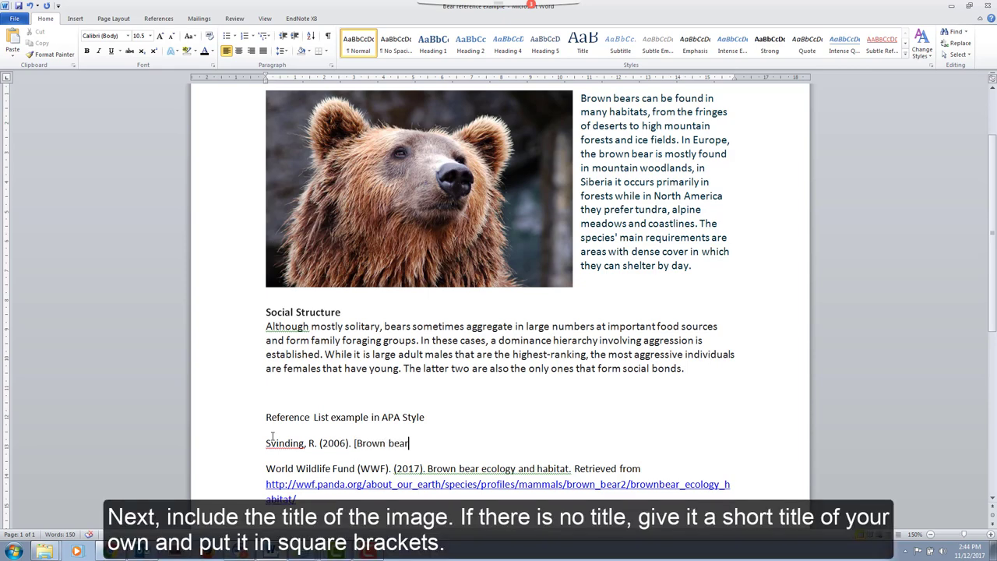
{"action": "type", "text": "]"}
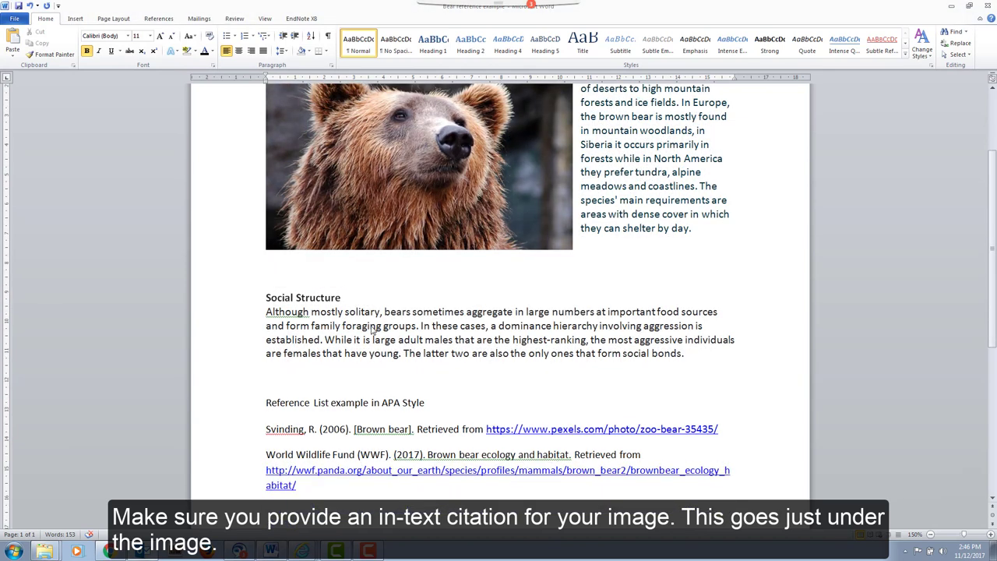
Caption the photo: 'The photo of a brown bear is by Rasmus Svingding, 2006' with link and CC0
{"action": "type", "text": "The photo of a"}
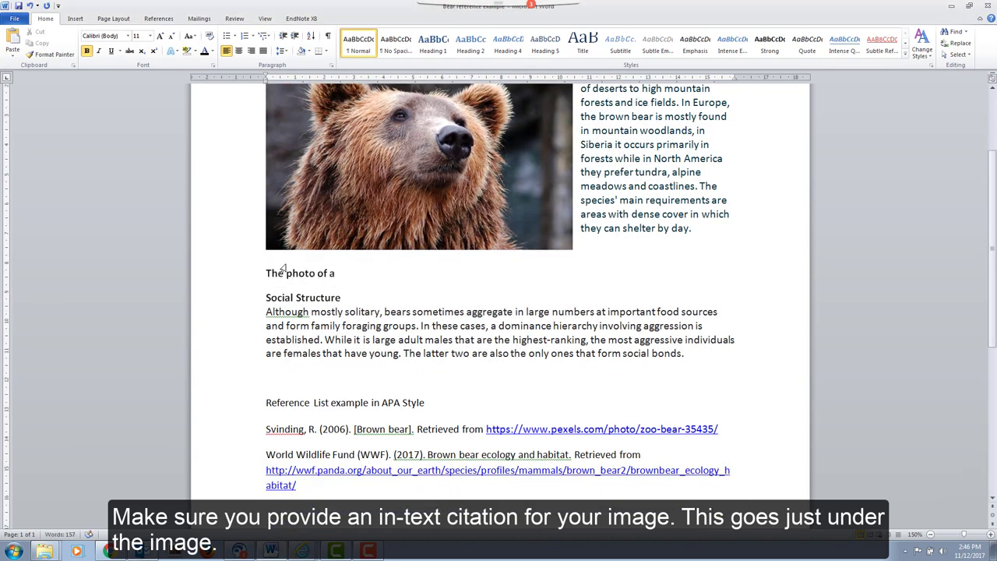
{"action": "type", "text": "brown bear is by Rasmus Svingding"}
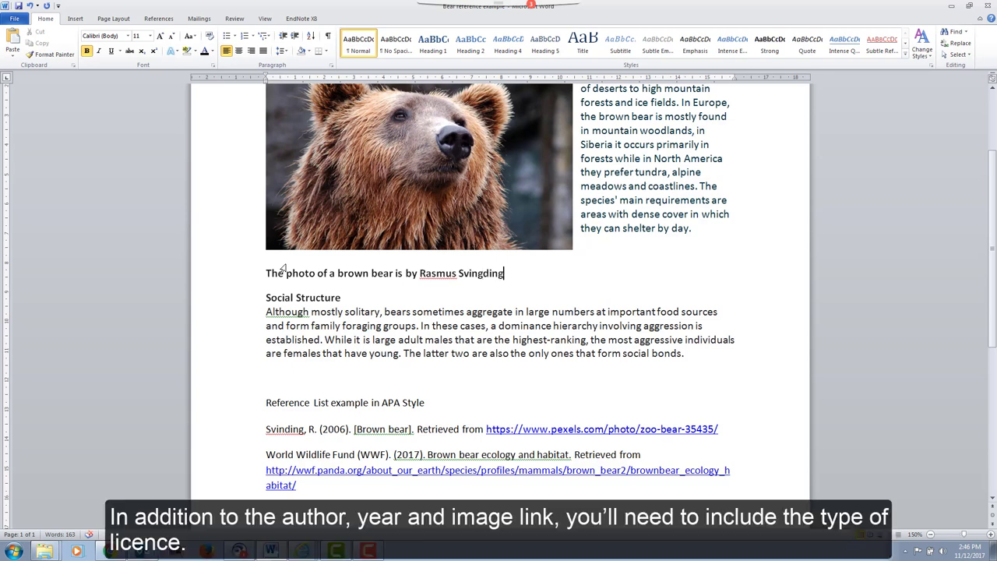
{"action": "type", "text": ", 2006 (https://www.pexels.com/photo/zoo-bear-35435/"}
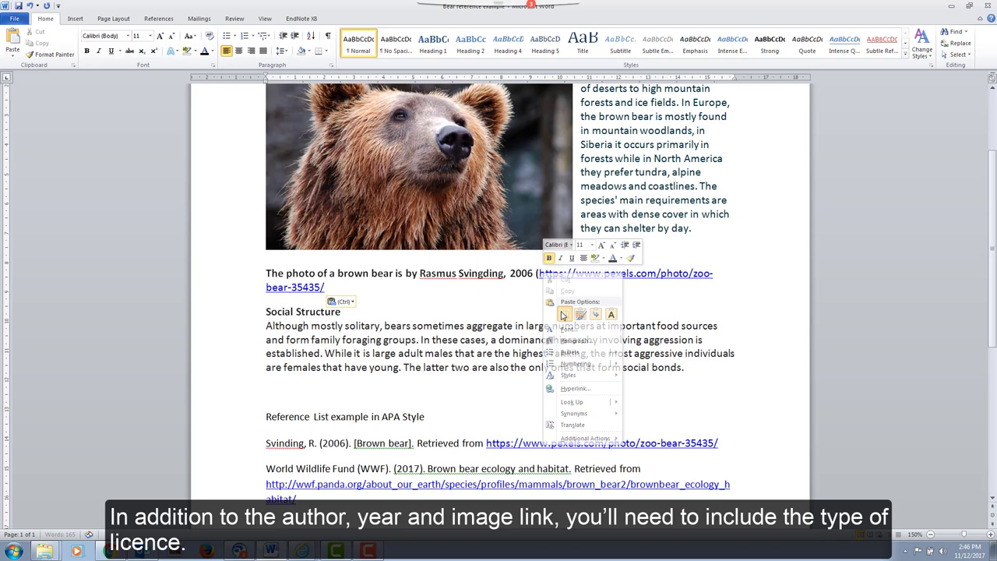
{"action": "type", "text": "CC0"}
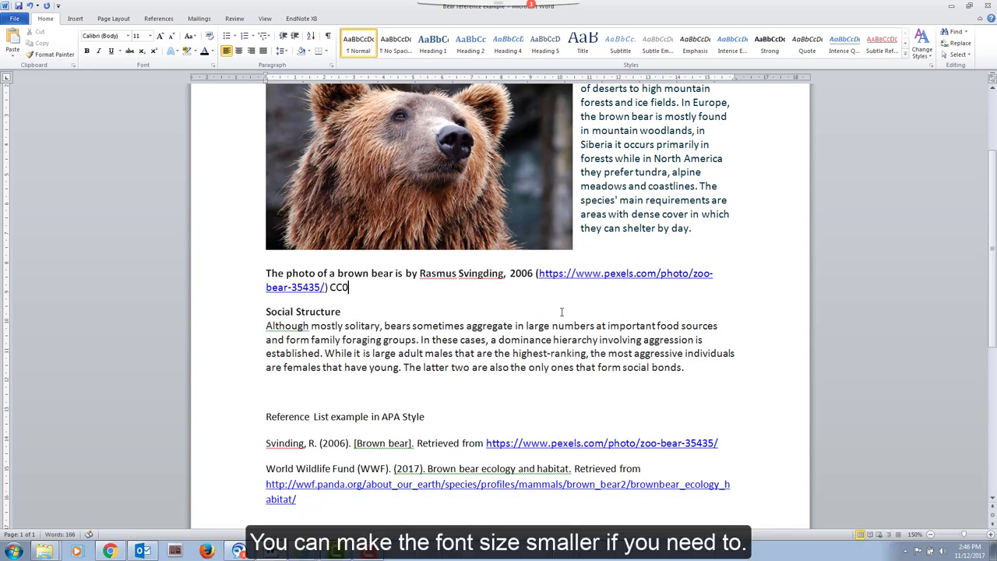
{"action": "type", "text": "."}
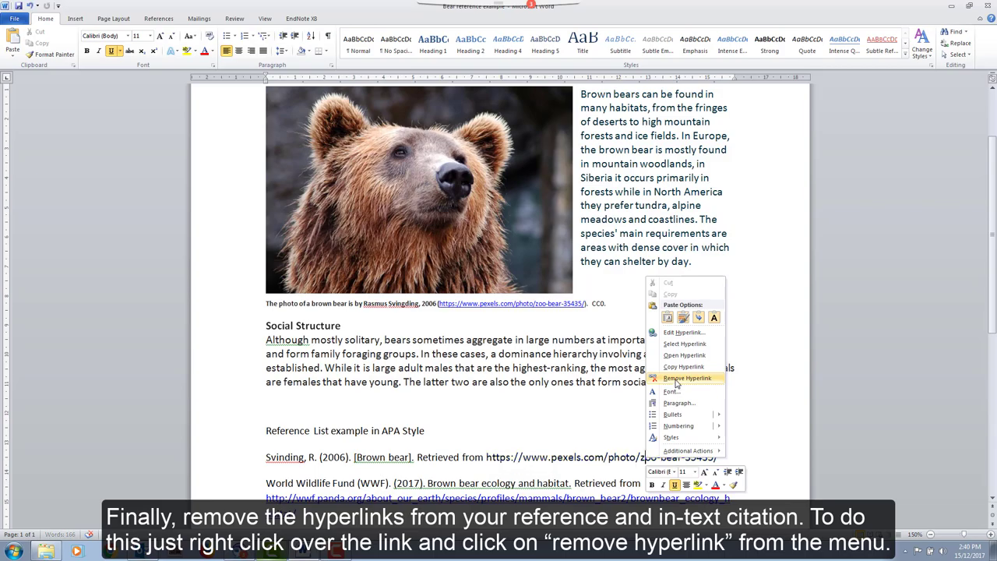
Remove the hyperlink from the reference entry's Pexels web address
{"action": "left_click", "coordinate": [687, 378]}
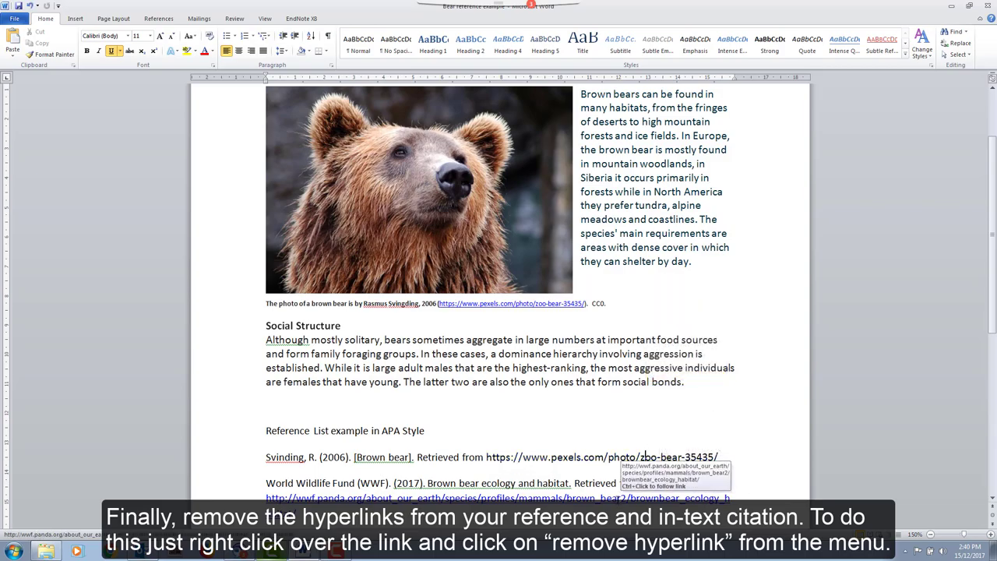